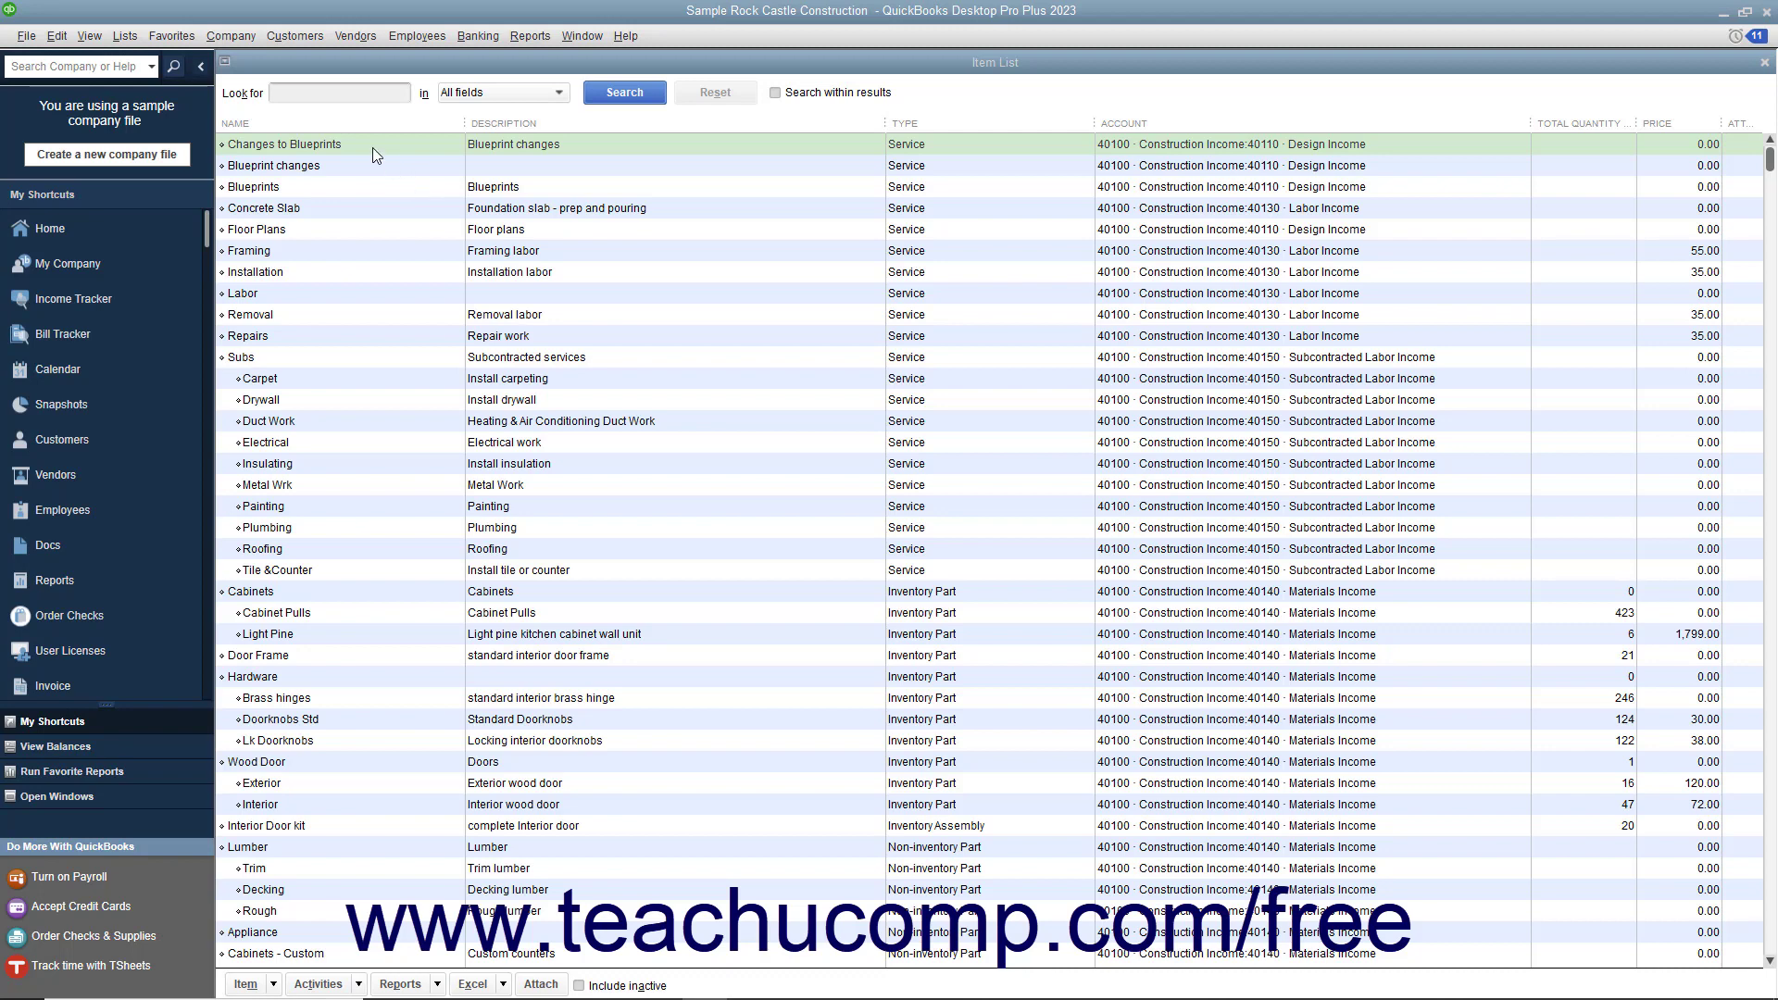
mouse_move(323, 147)
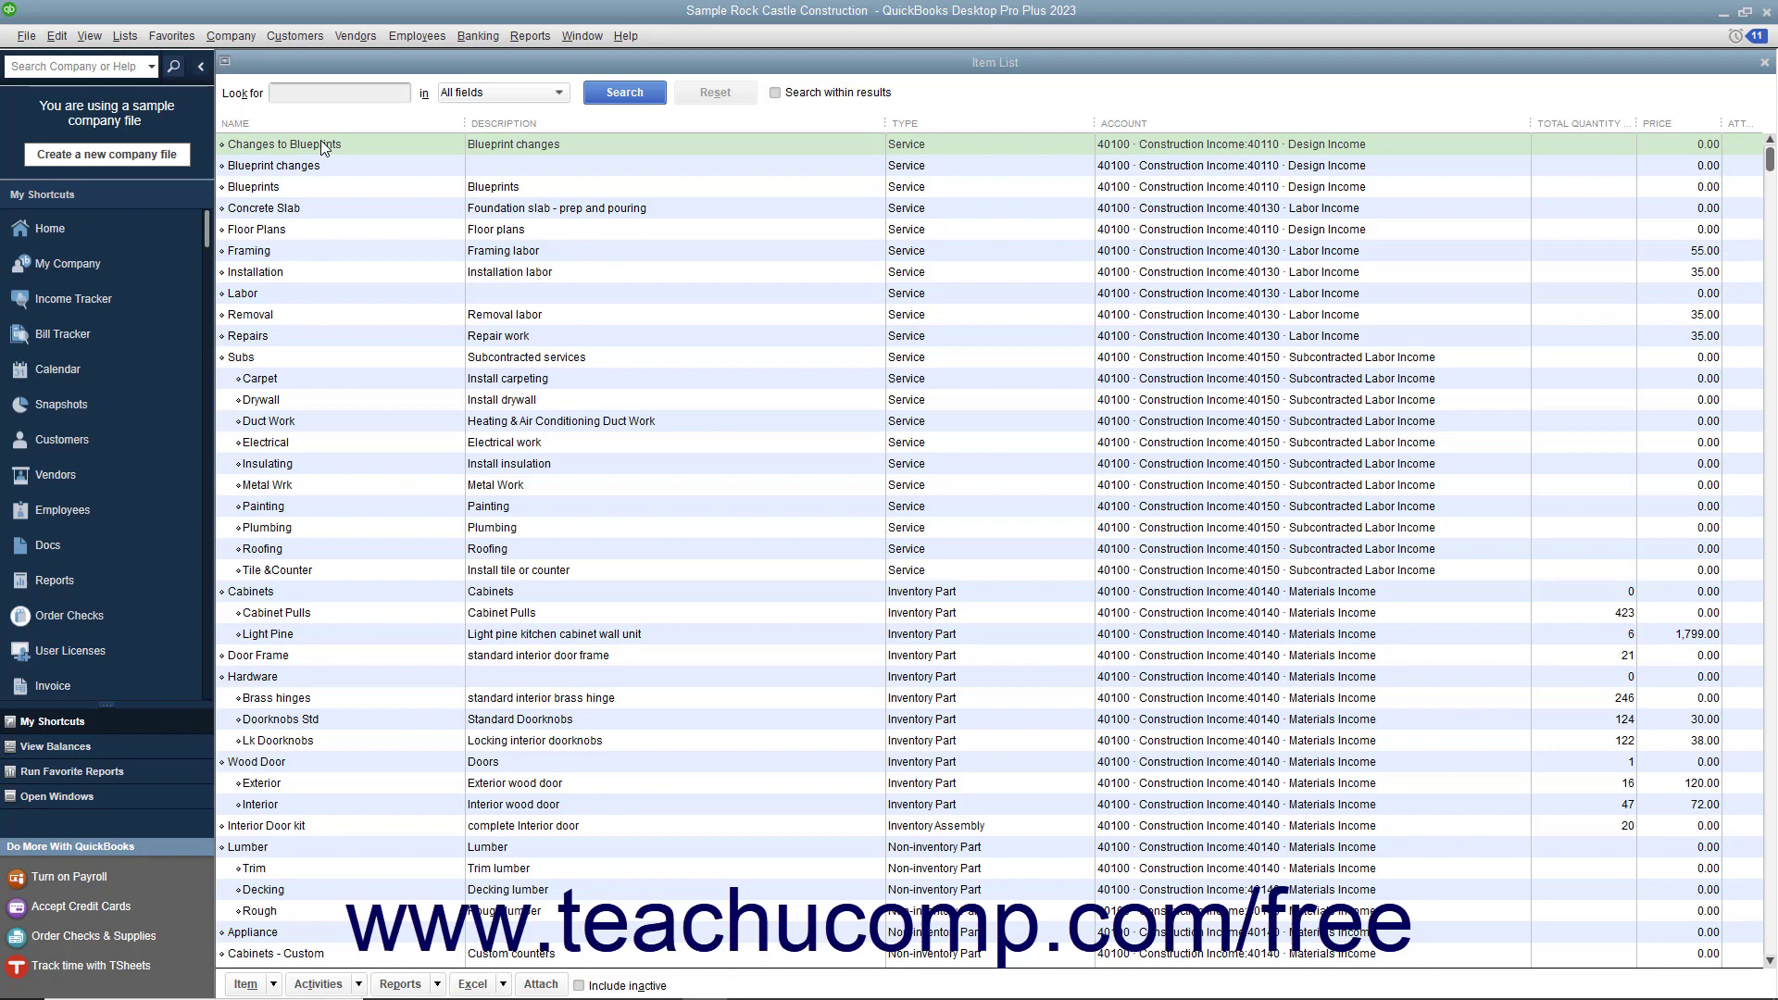
Step: Rename the 'Changes to Blueprints' service item to 'Blueprint changes' and save it
double_click(284, 145)
type("Blueprint changes")
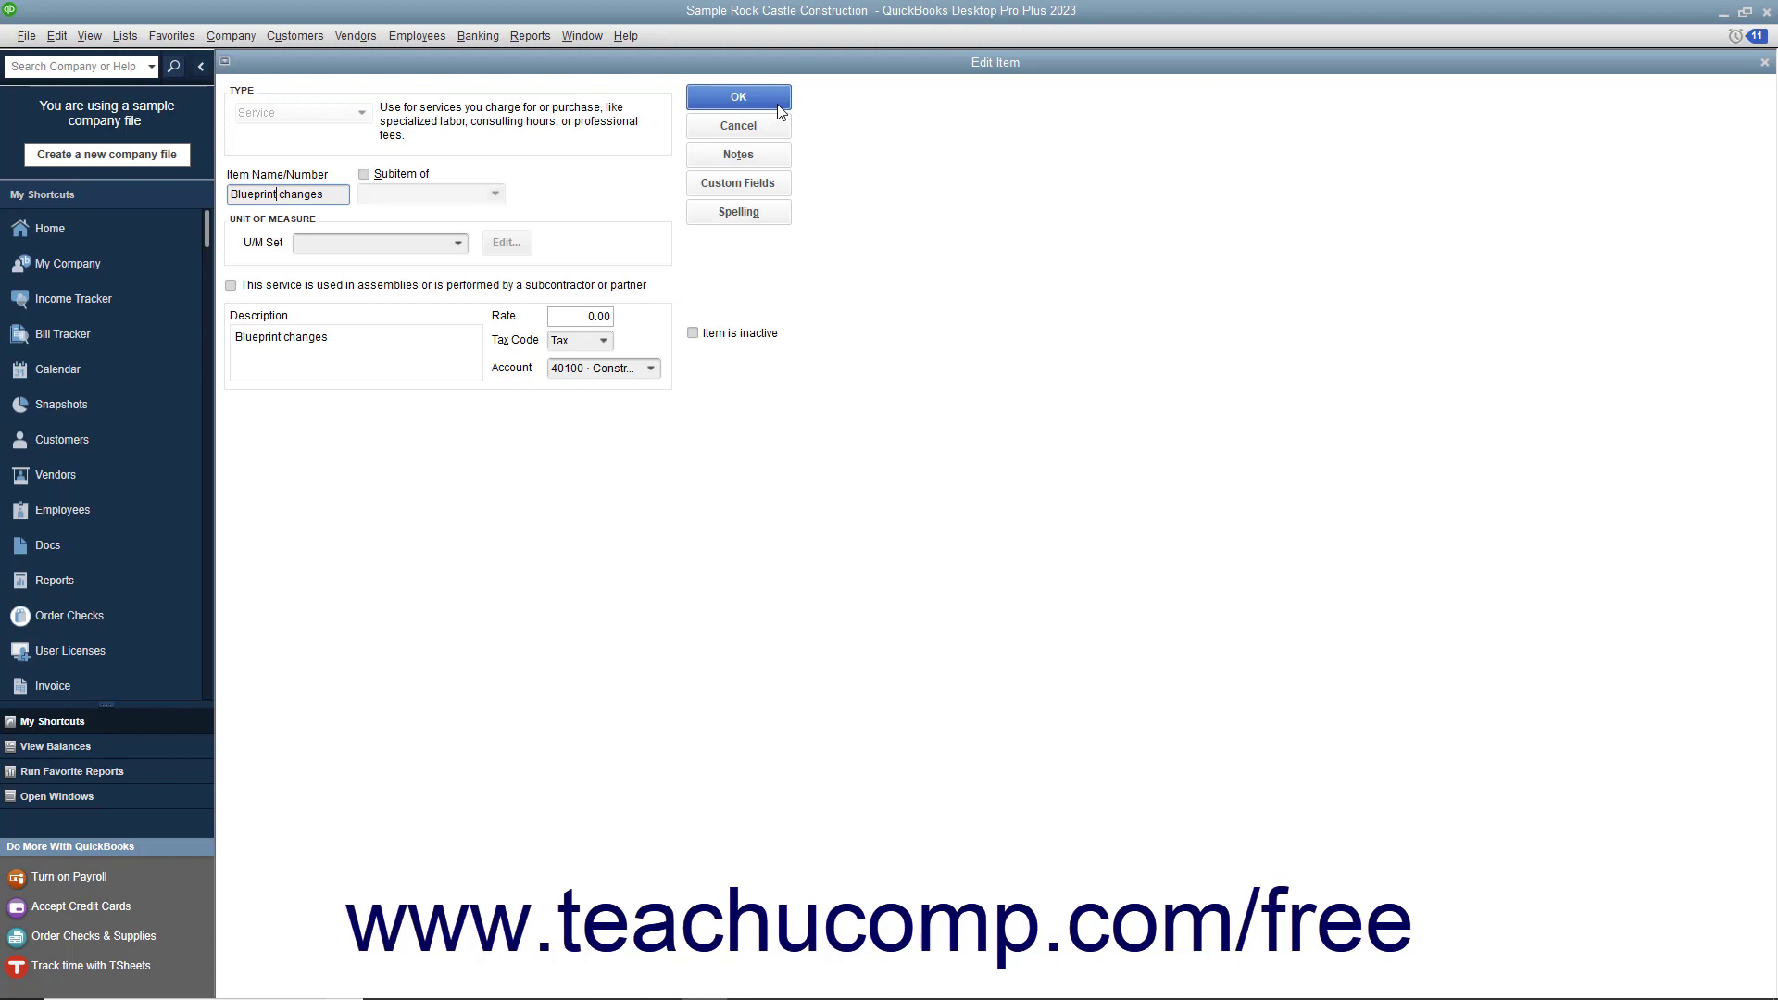
left_click(738, 96)
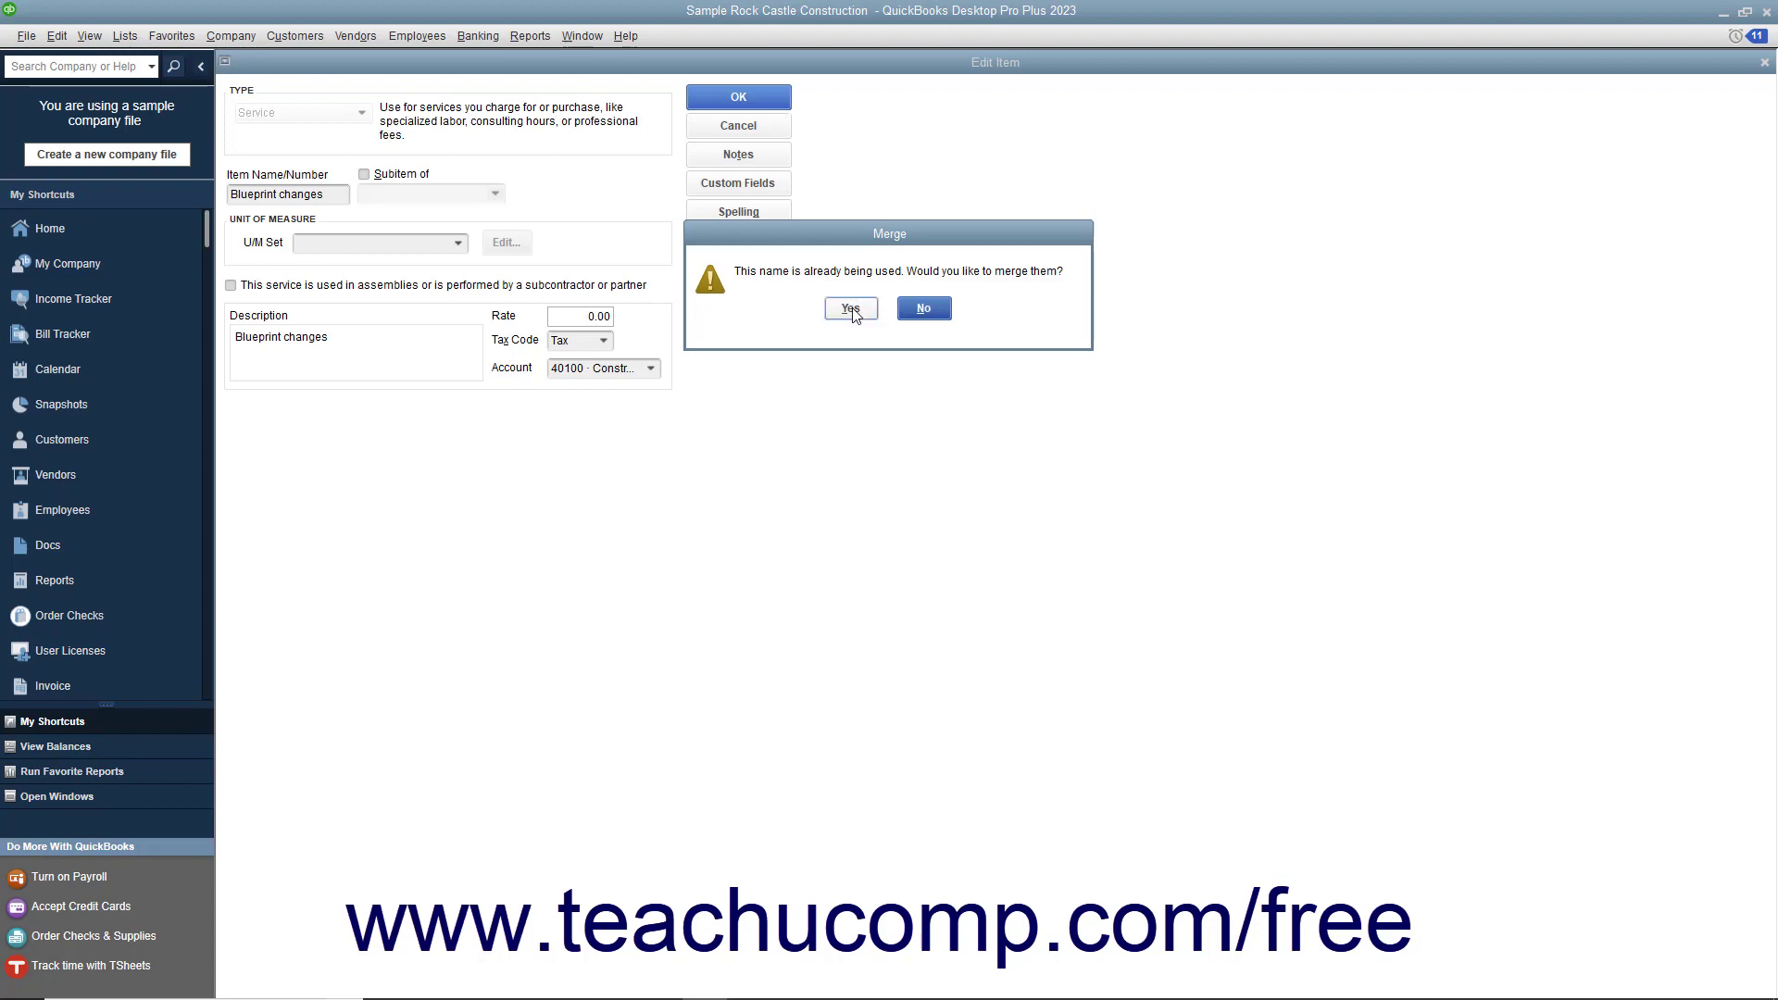
Step: Confirm merging into the existing 'Blueprint changes' item and open it for editing
left_click(849, 308)
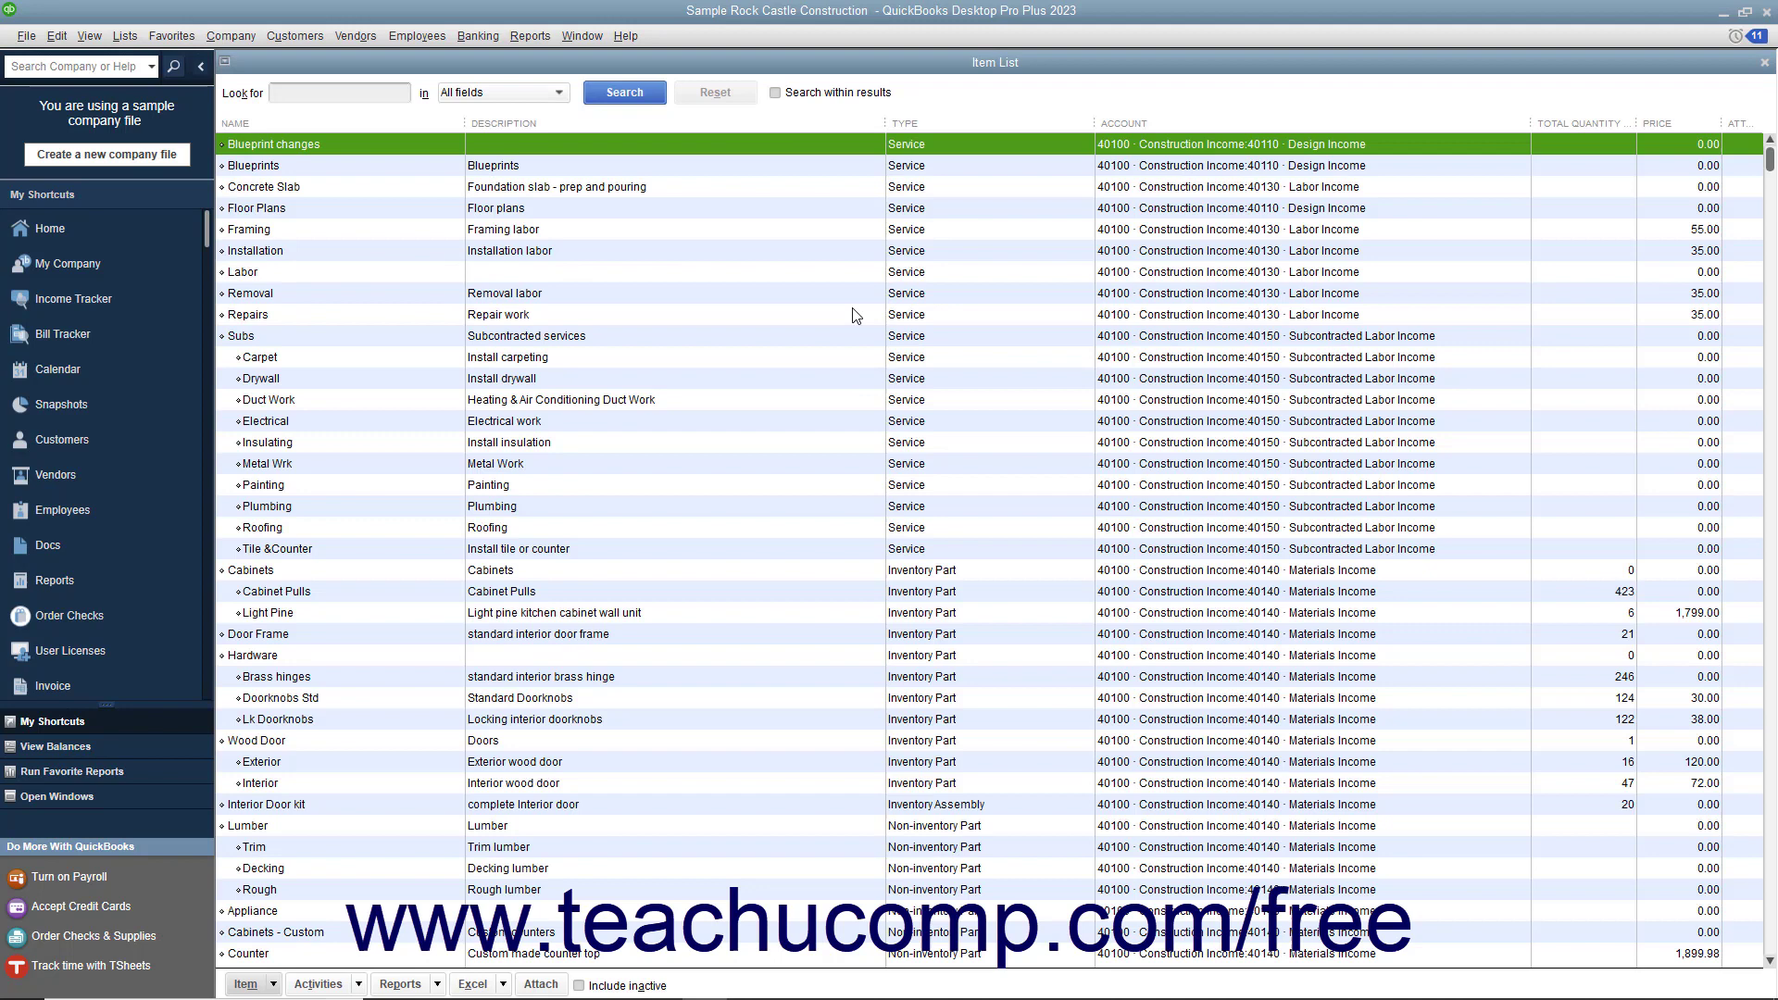
mouse_move(800, 323)
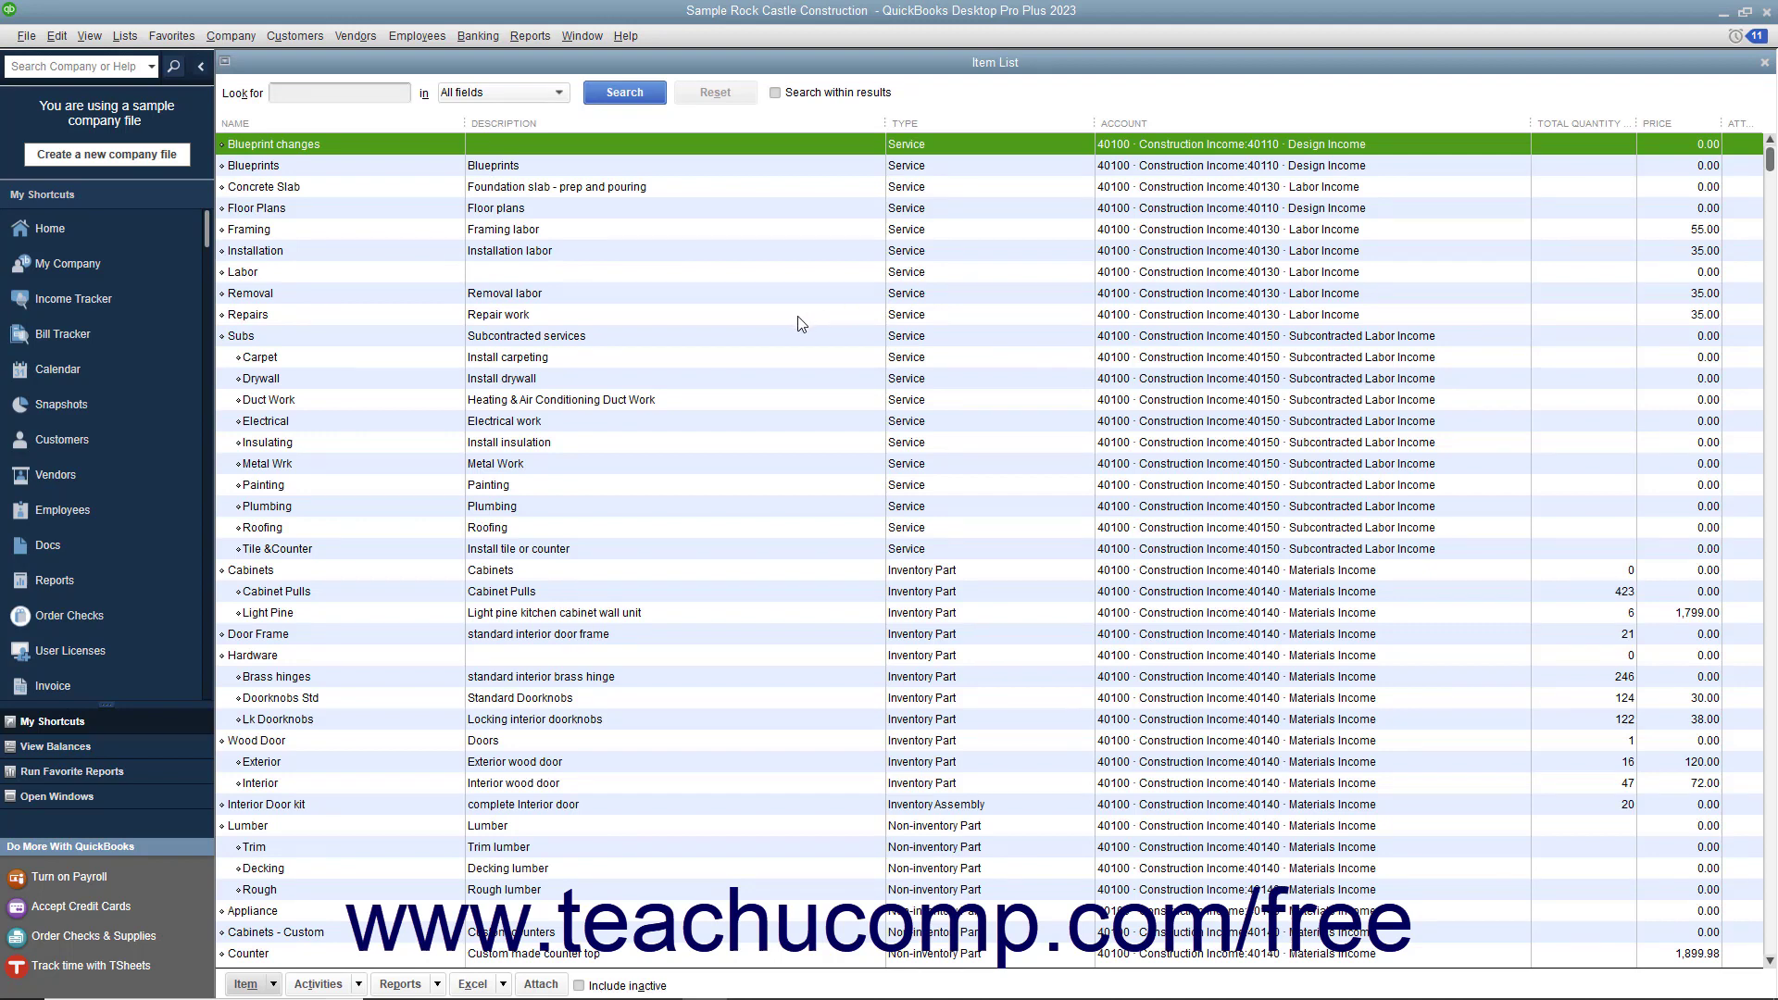
mouse_move(351, 148)
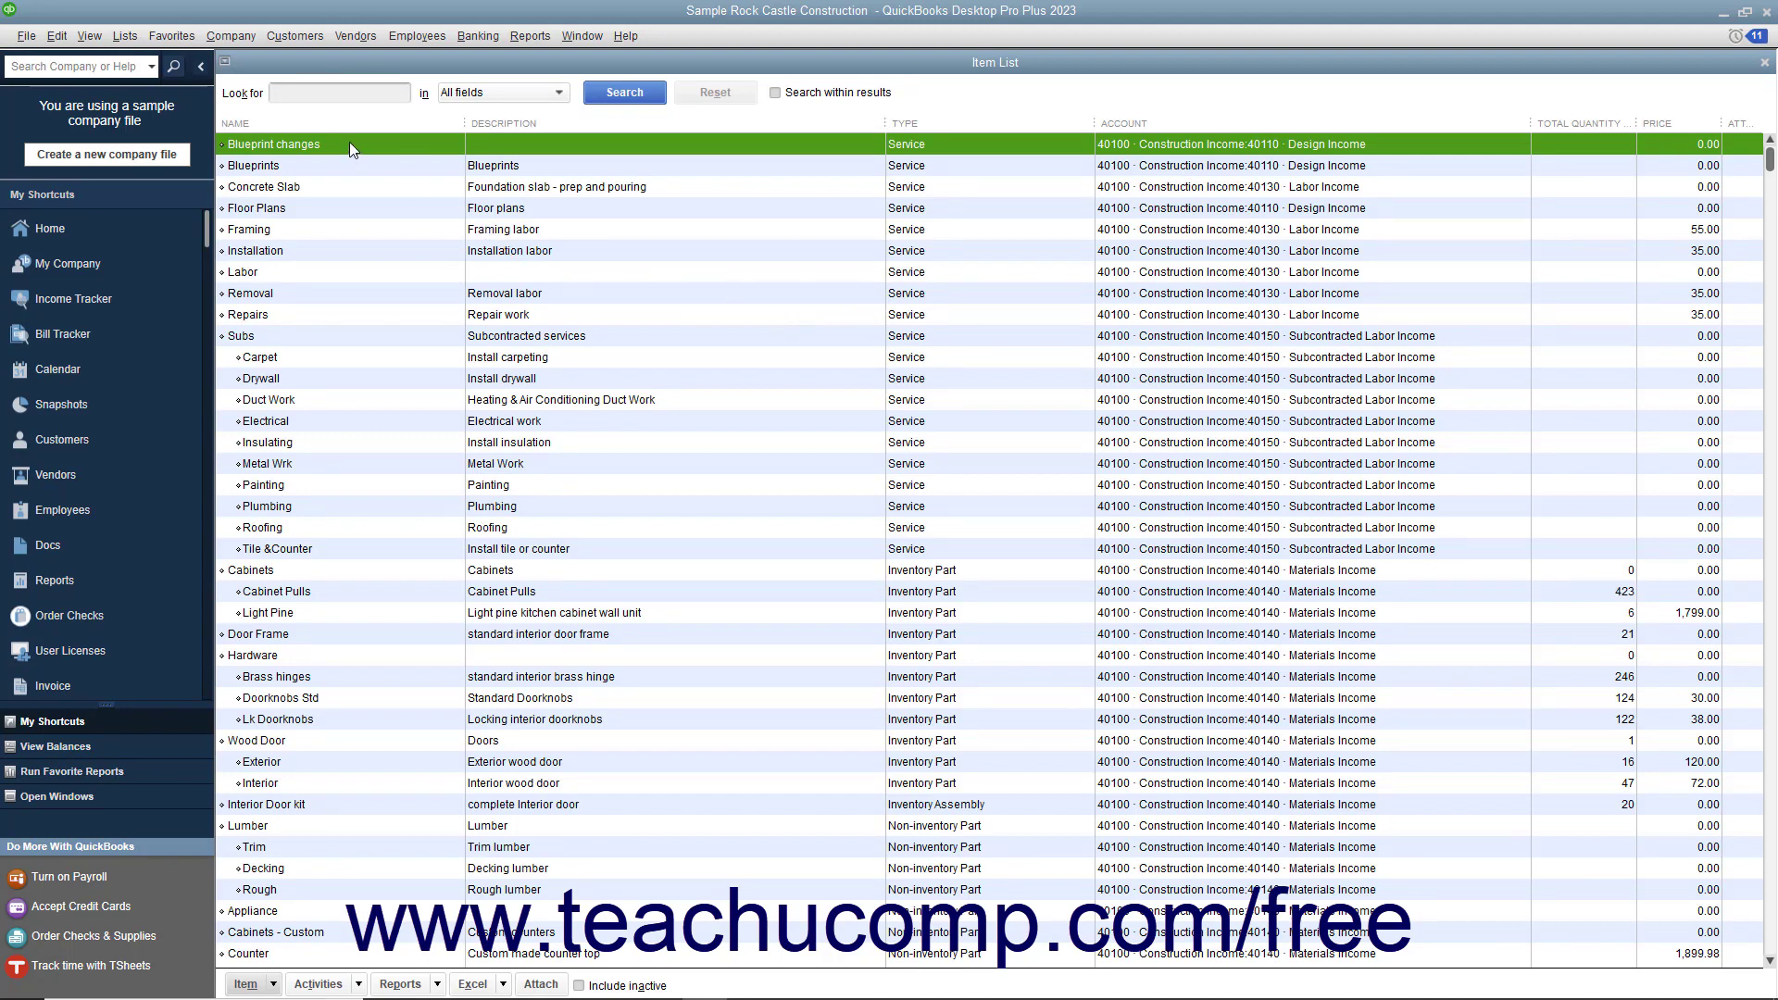
double_click(272, 144)
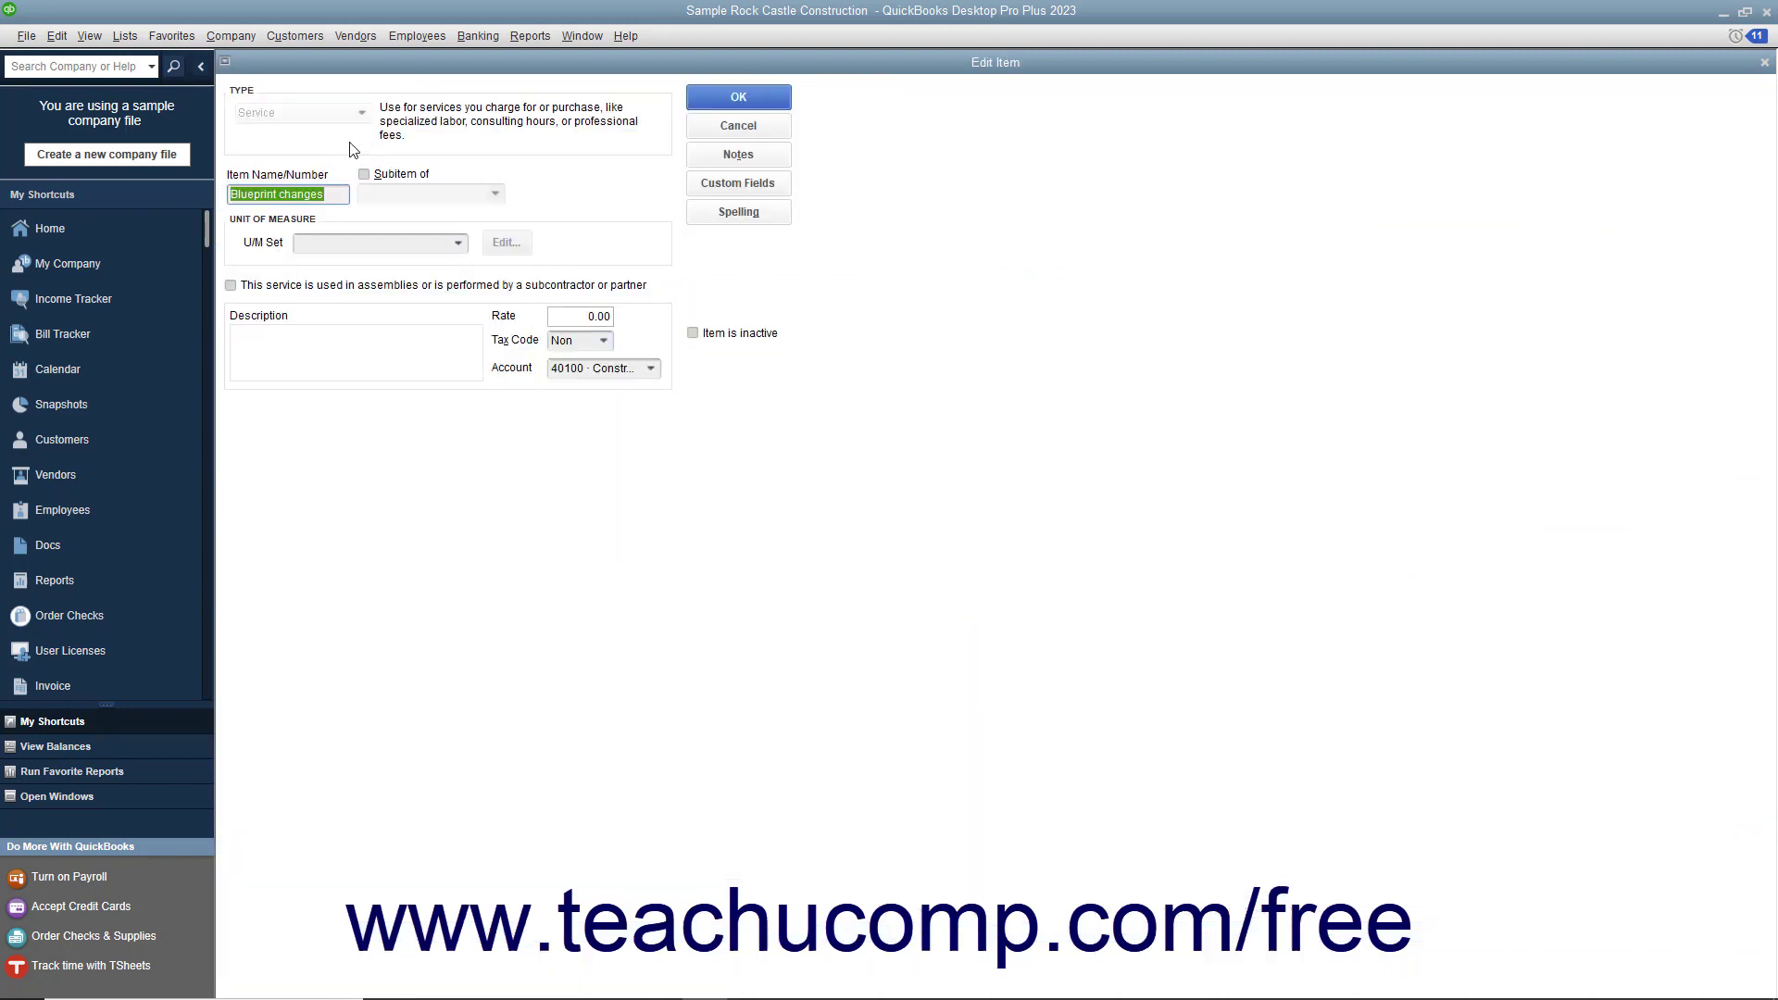